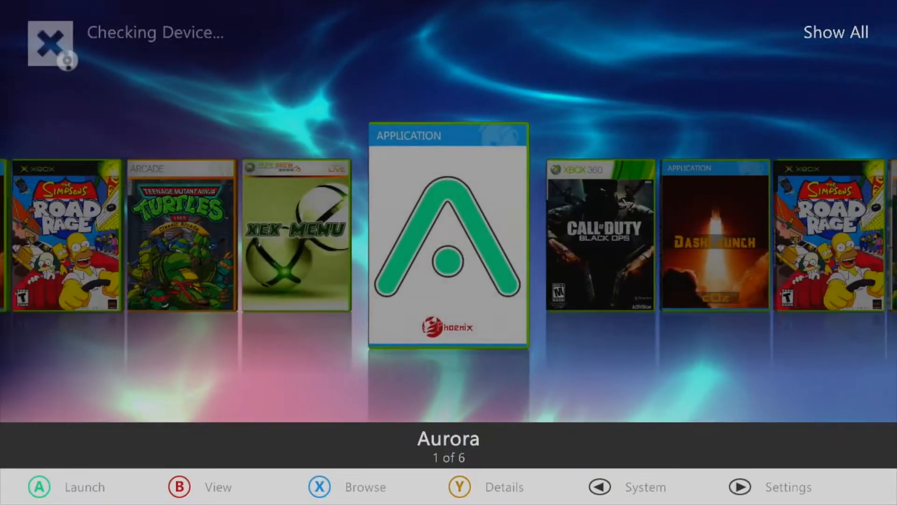
Step: Copy the XM360 folder from Usb0 and paste it into Hdd1\Homebrew via the File Manager
click(601, 500)
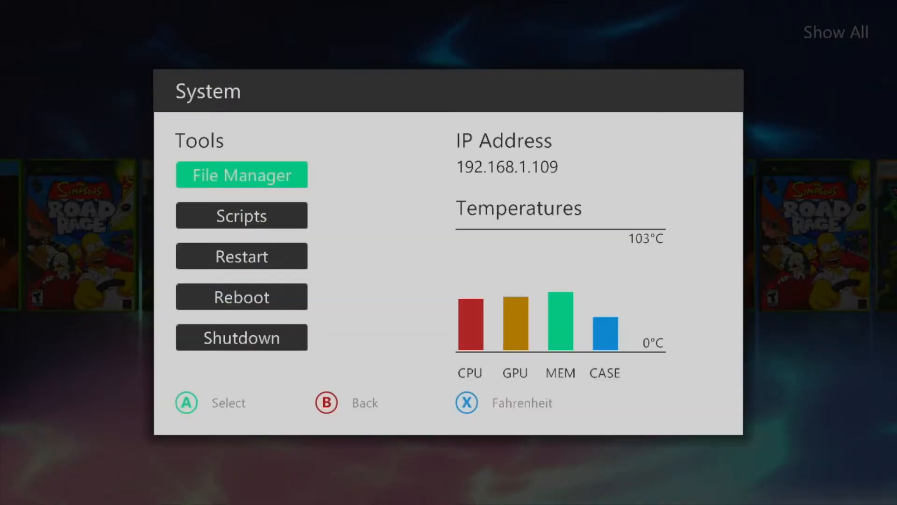
click(241, 174)
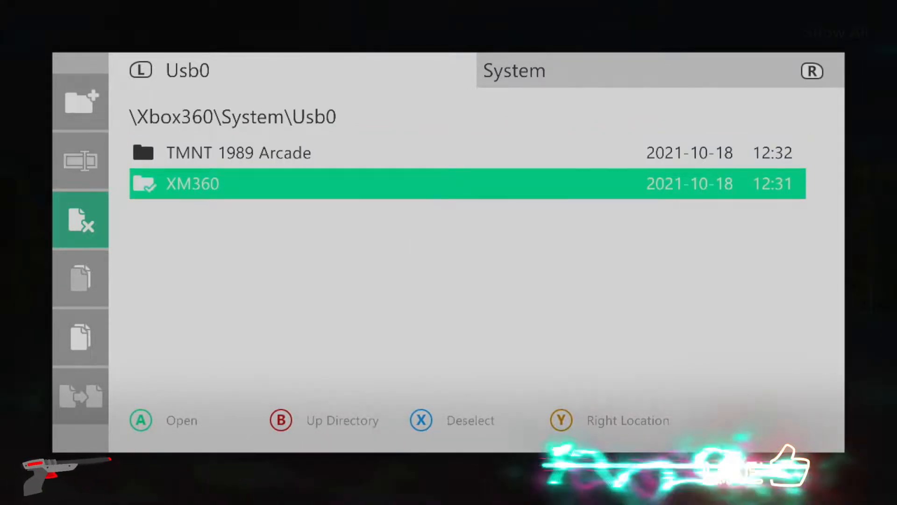
click(81, 337)
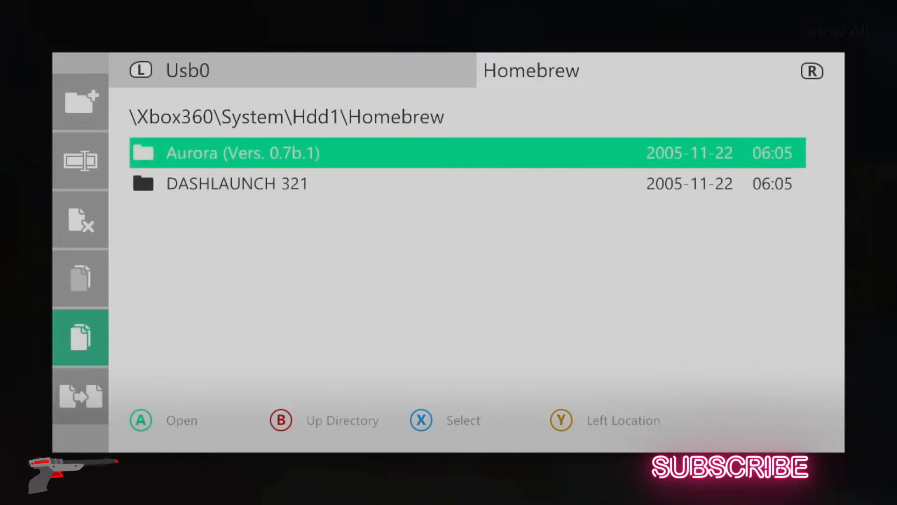
click(80, 398)
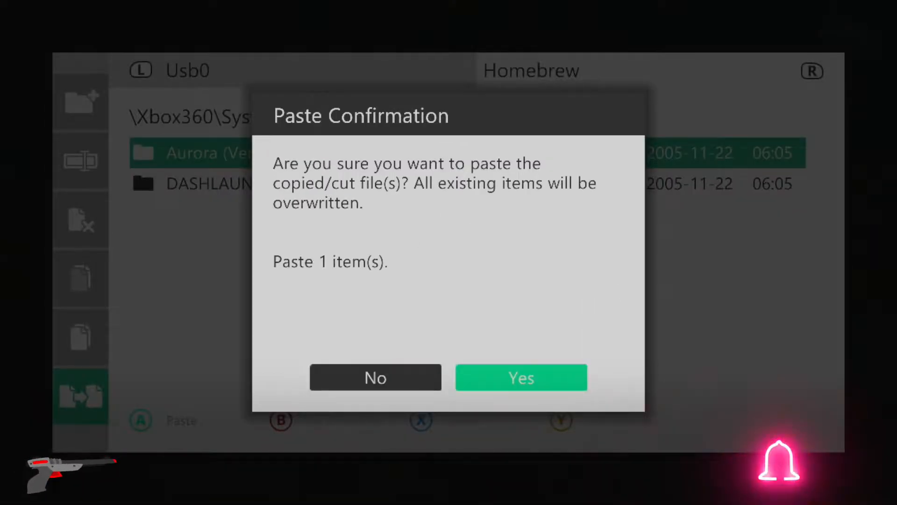
click(521, 377)
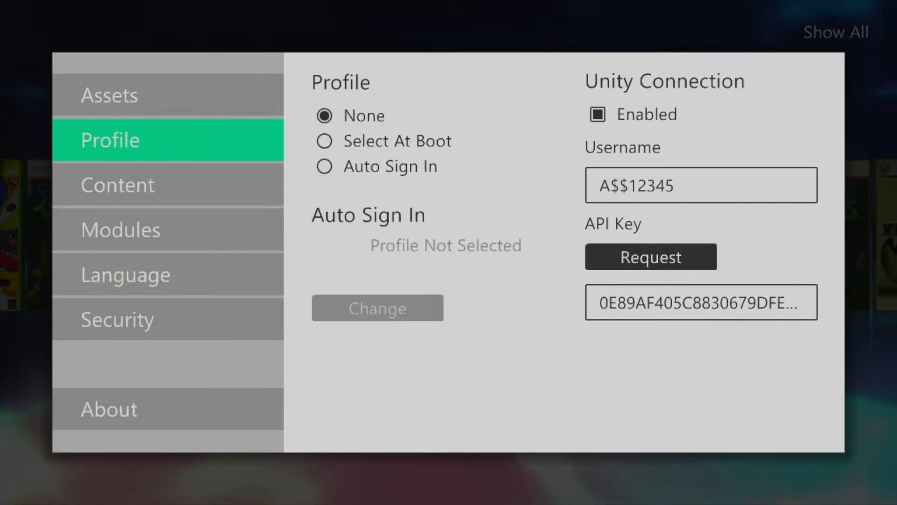
Step: Launch XM360 from the coverflow so it lists TMNT 1989 Classic Arcade
click(118, 184)
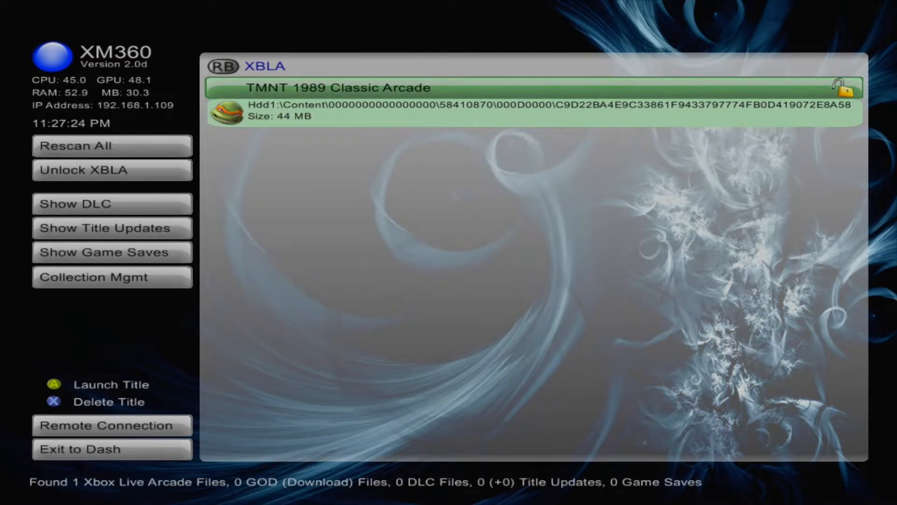
Step: Run Unlock XBLA, dismiss the 0-files result and exit to the dashboard
click(112, 170)
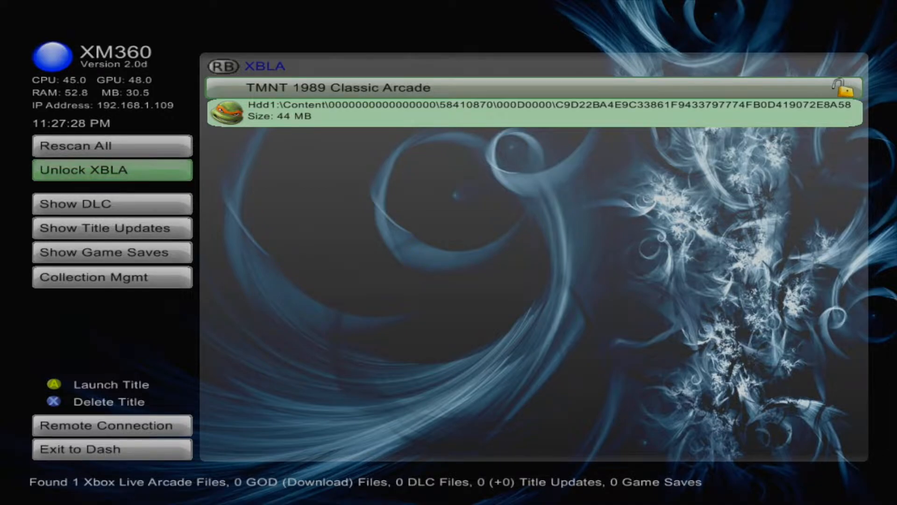
click(112, 170)
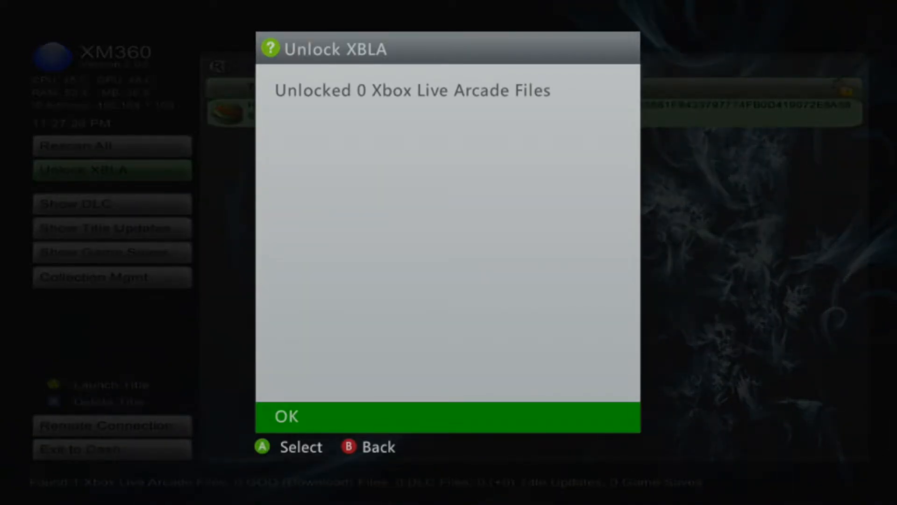
click(292, 417)
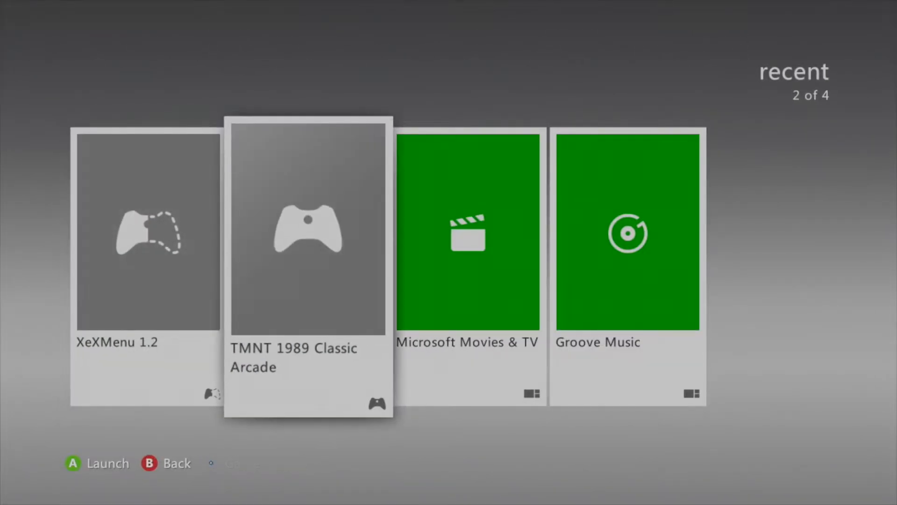
Step: Launch TMNT 1989 Classic Arcade from the dashboard's recent titles
click(307, 230)
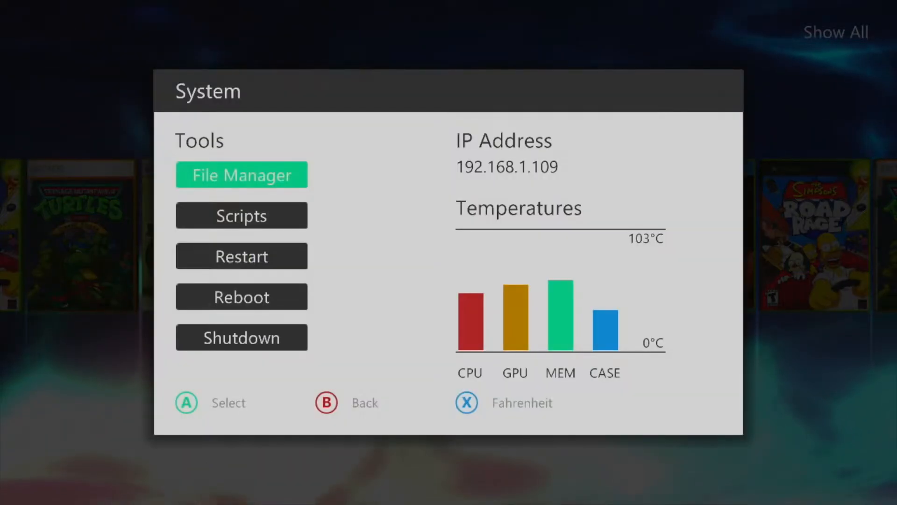
click(241, 174)
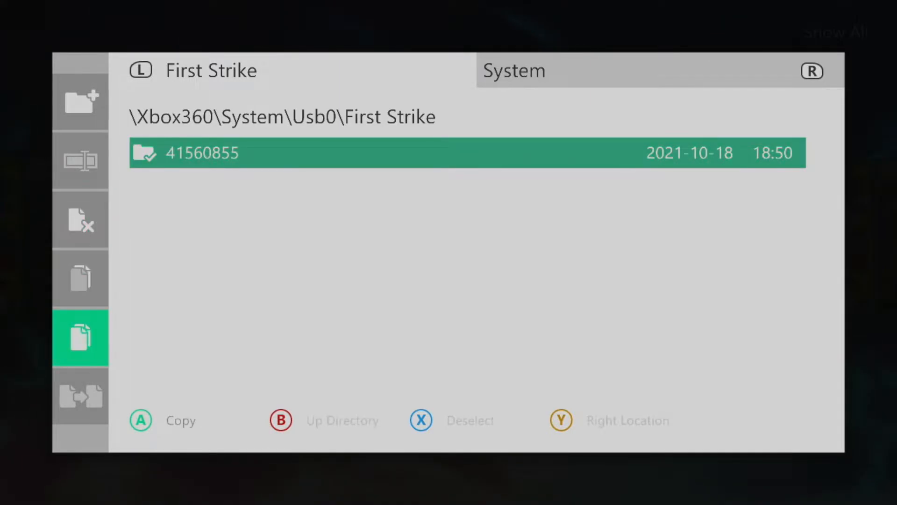
click(140, 421)
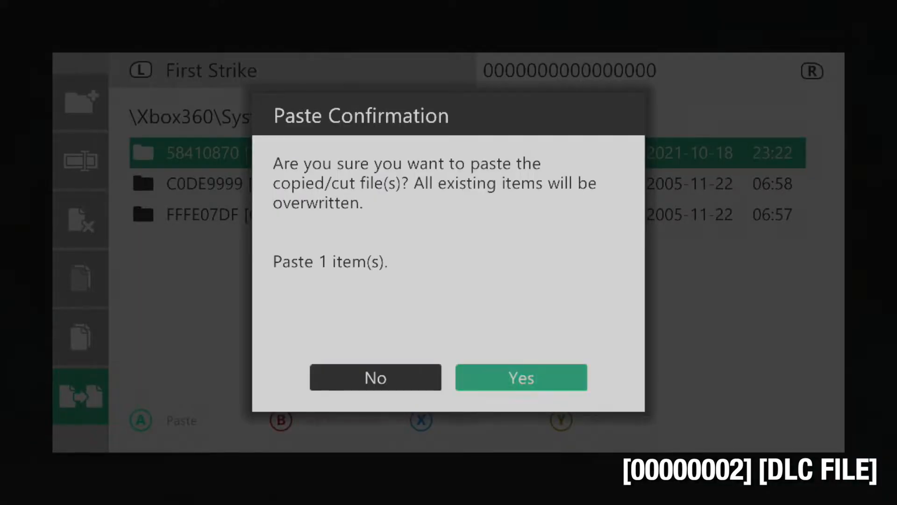
click(521, 377)
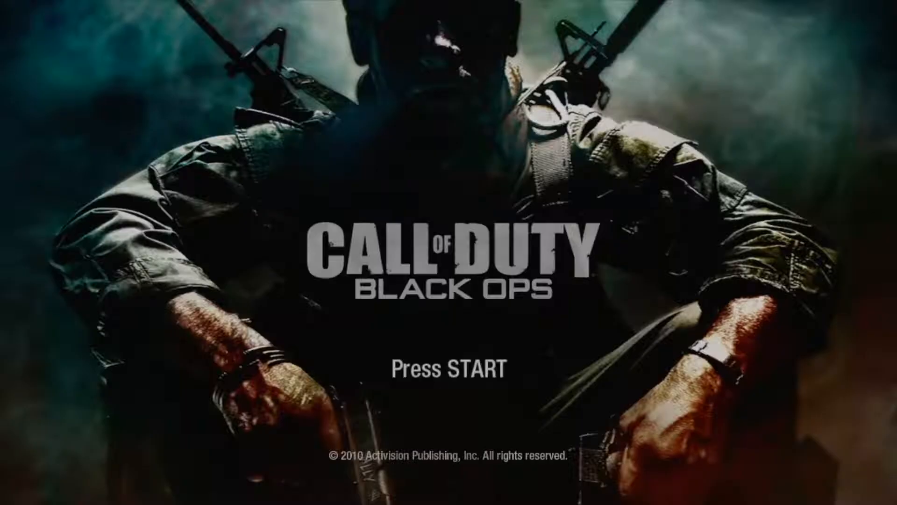
Step: Enter Zombies Mission Select to see Ascension, then back out via the Guide to XM360
key(Enter)
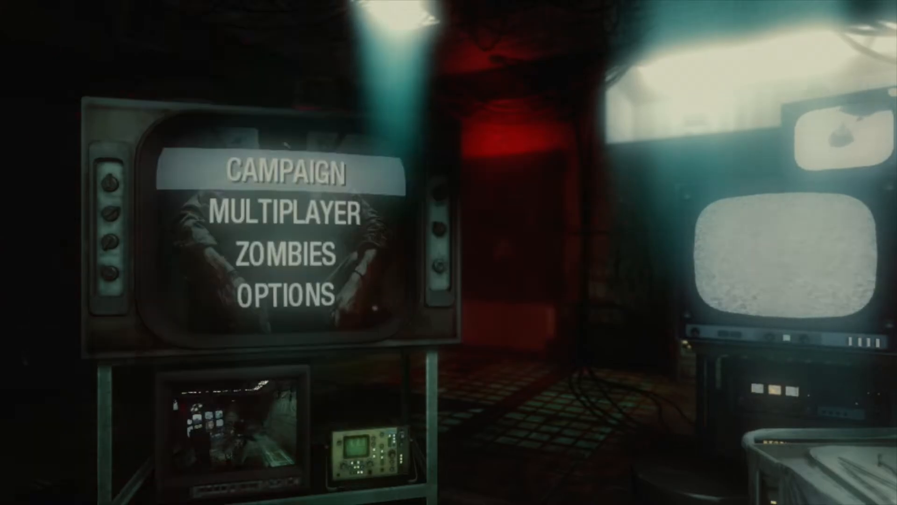
click(286, 216)
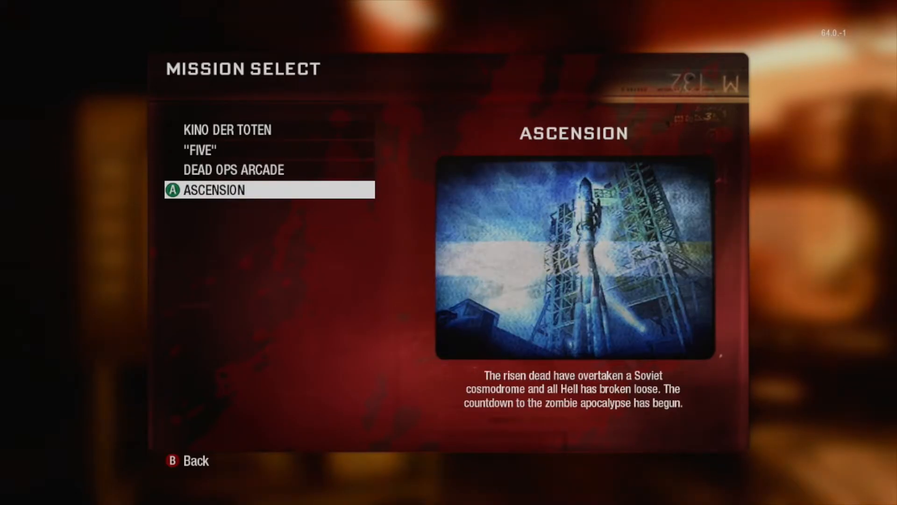
click(214, 191)
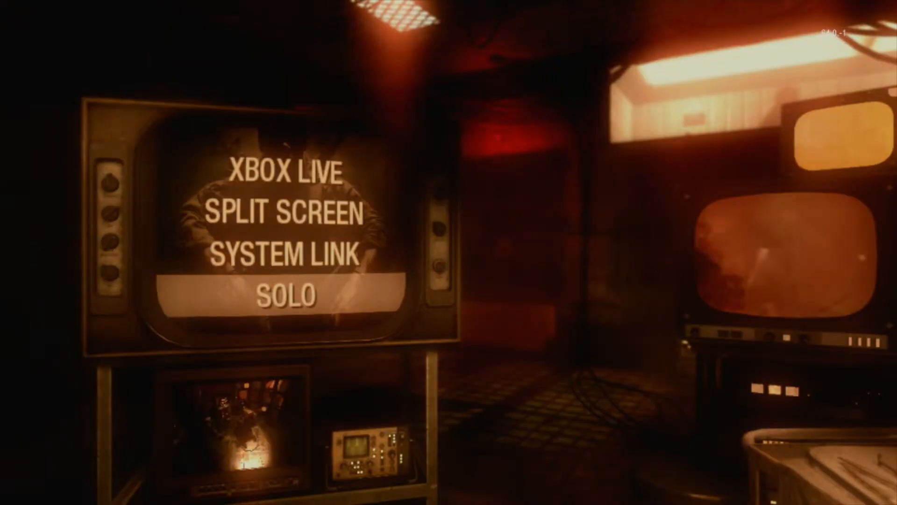
key(Guide)
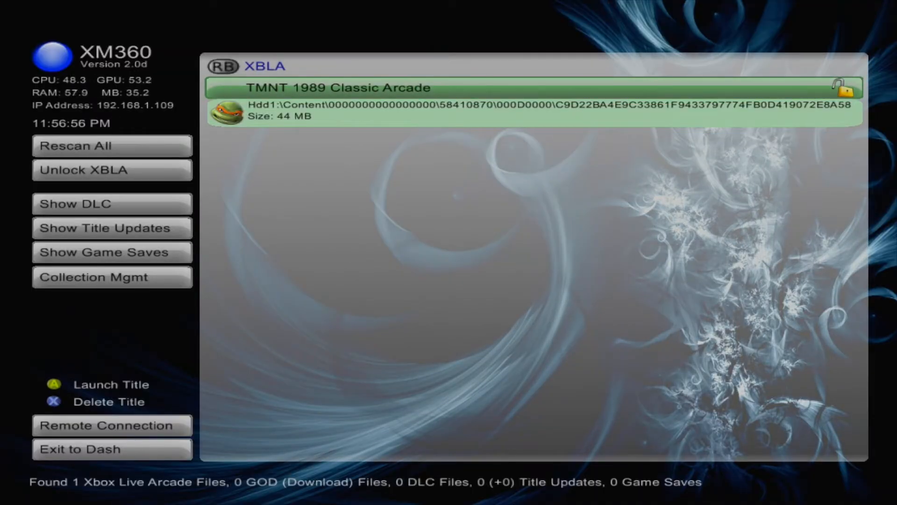
Step: Rescan All, show DLC, run Unlock DLC and dismiss the result showing First Strike for Black Ops
click(113, 144)
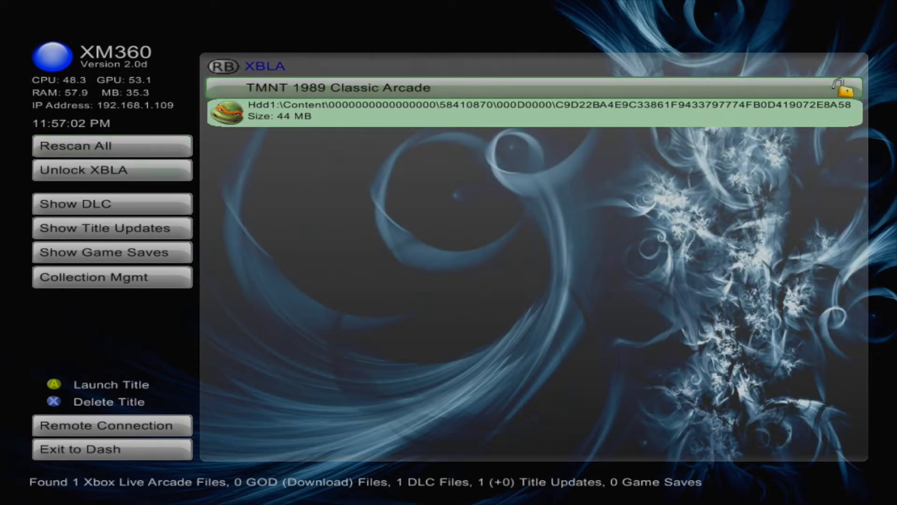
click(112, 204)
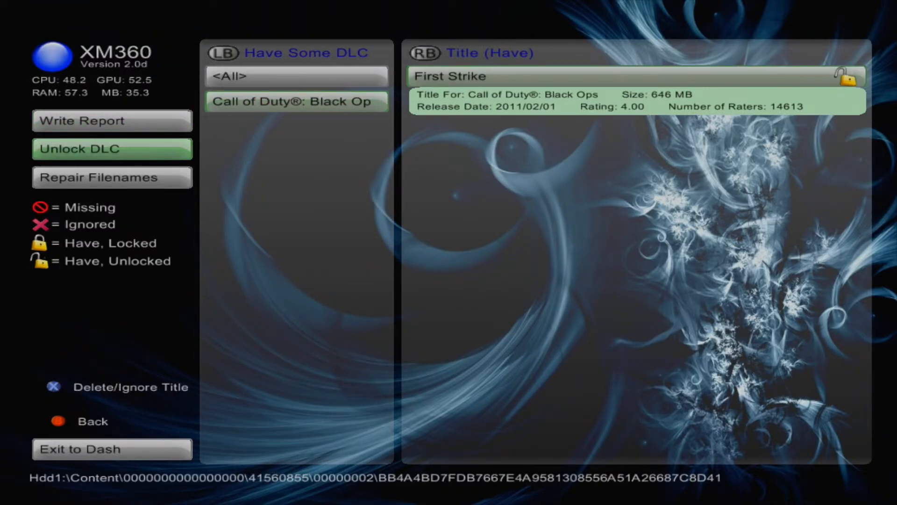
click(113, 149)
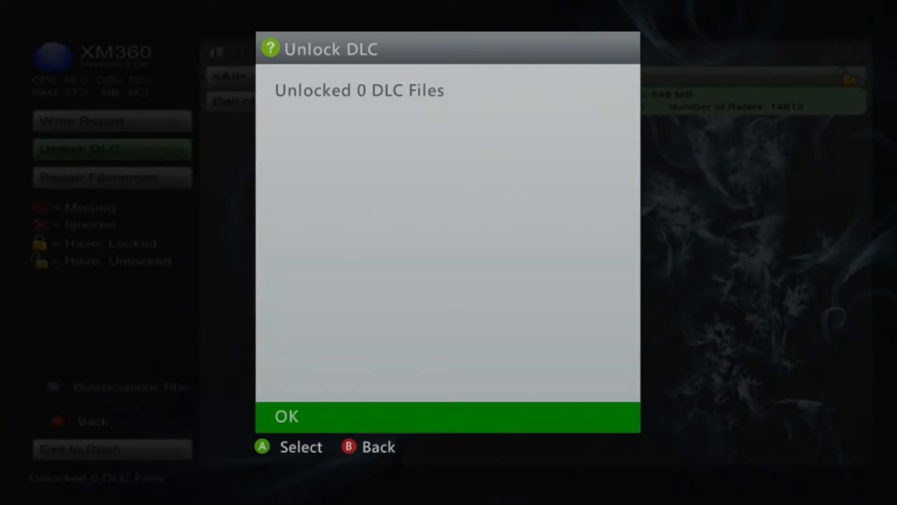
click(289, 417)
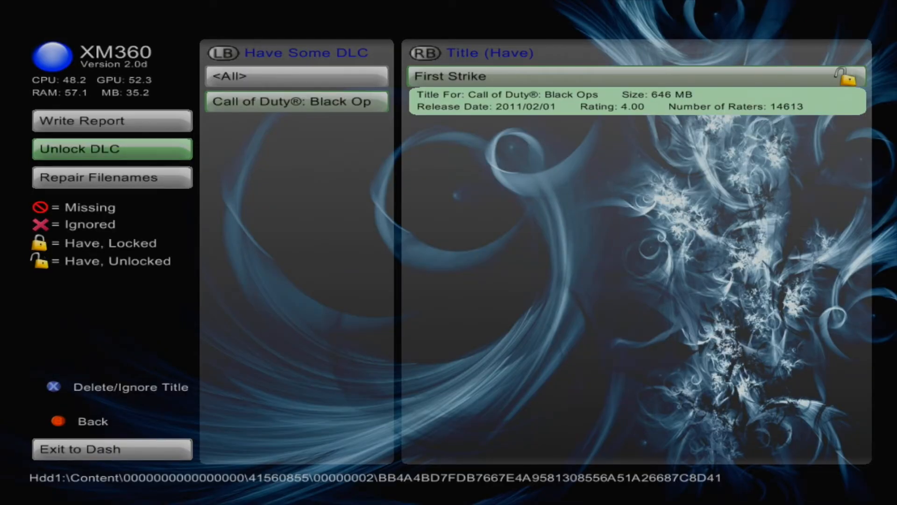